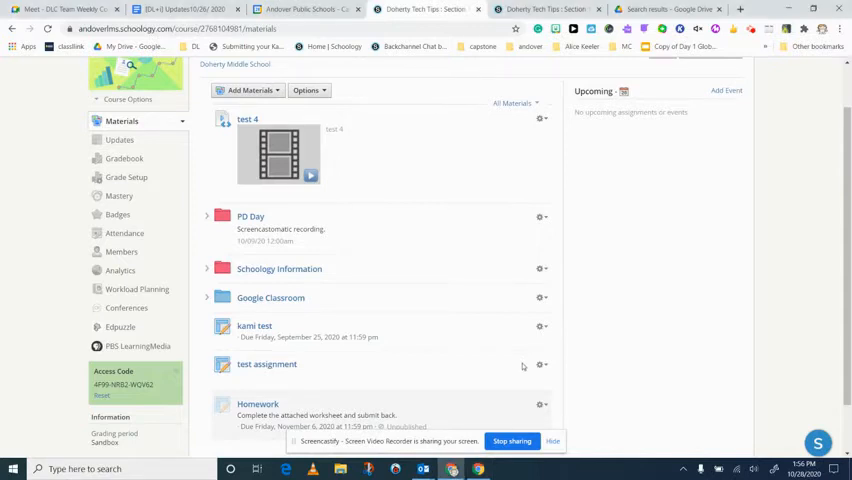
Start a new assignment in the PD Day folder via Add Materials > Add Assignment.
{"action": "left_click", "coordinate": [208, 216]}
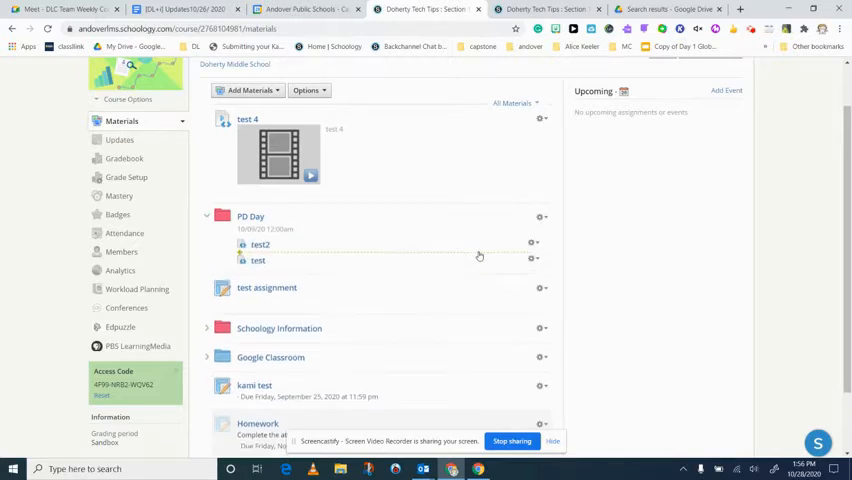
{"action": "scroll", "scroll_direction": "up", "scroll_amount": 3}
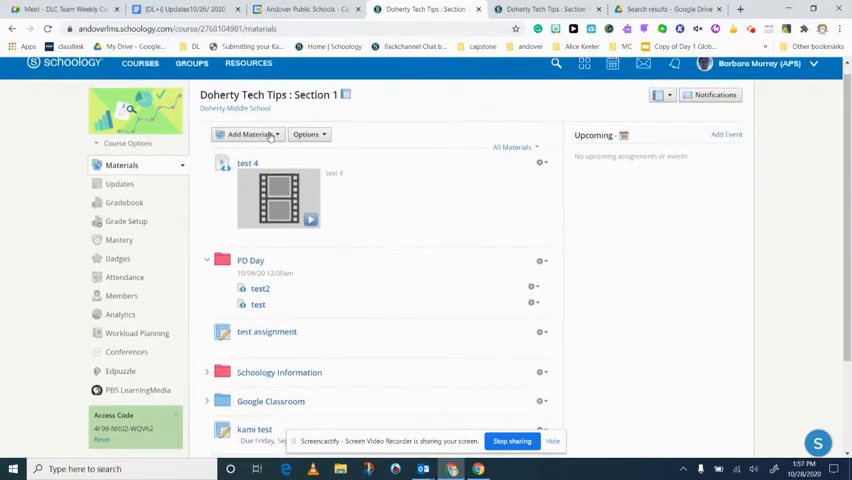
{"action": "left_click", "coordinate": [248, 134]}
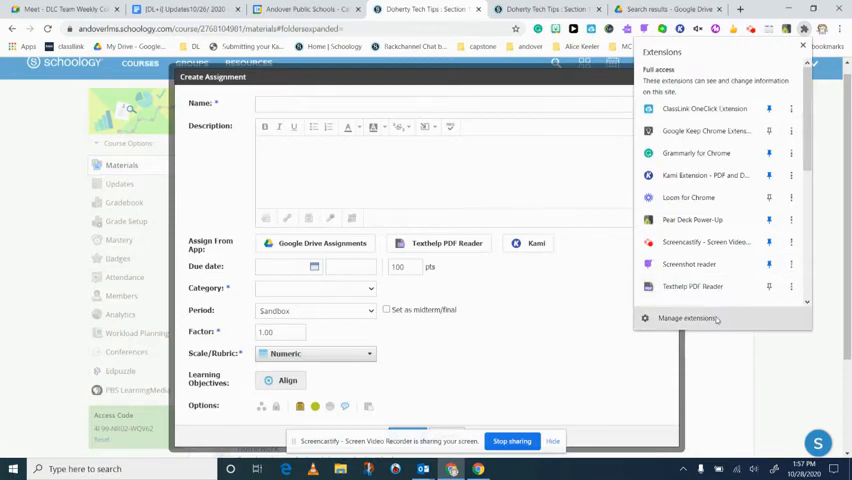
Show Chrome's Manage extensions page and scroll to the Kami Extension entry.
{"action": "left_click", "coordinate": [684, 318]}
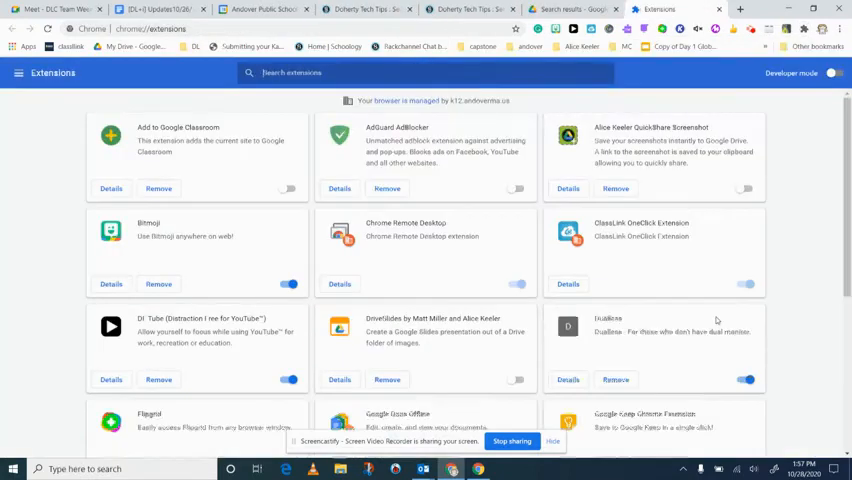
{"action": "scroll", "scroll_direction": "down", "scroll_amount": 3}
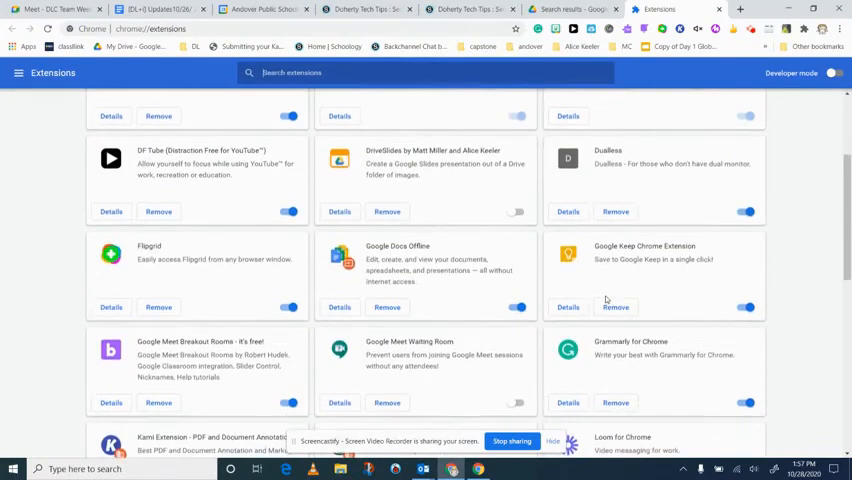
{"action": "scroll", "scroll_direction": "down", "scroll_amount": 3}
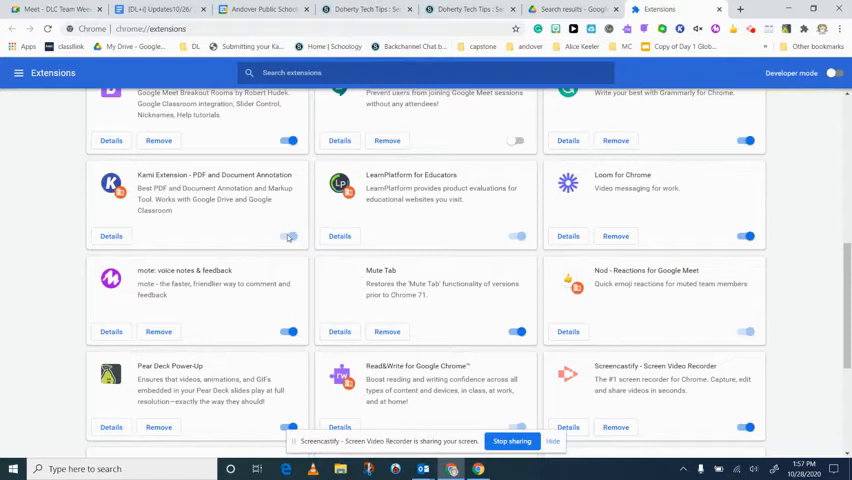
{"action": "mouse_move", "coordinate": [560, 96]}
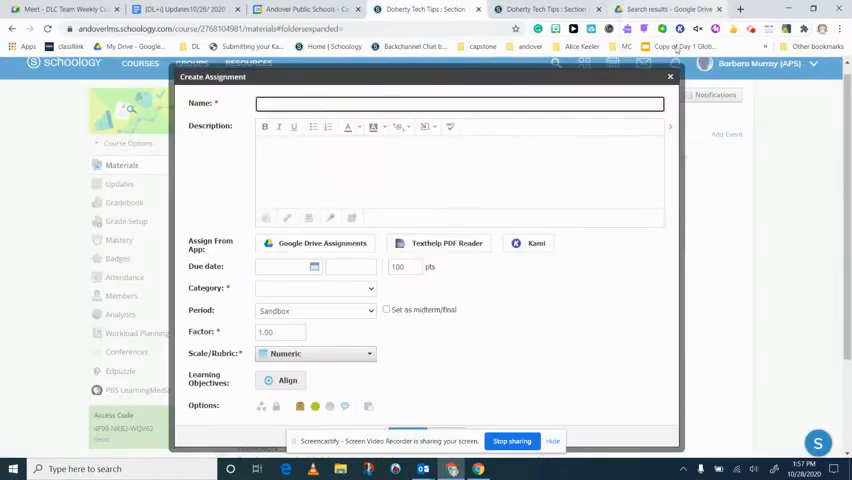
{"action": "mouse_move", "coordinate": [524, 210]}
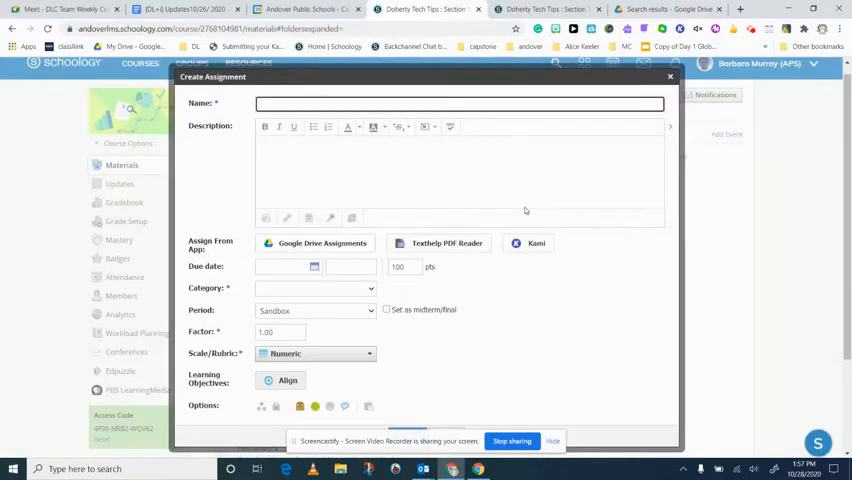
Name the assignment 'Kami homework' and choose Kami under Assign From App.
{"action": "type", "text": "Kami homework"}
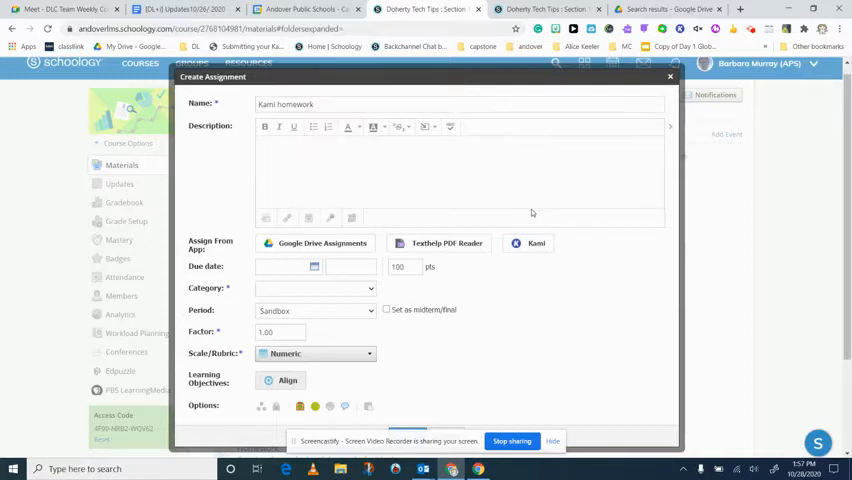
{"action": "left_click", "coordinate": [536, 244]}
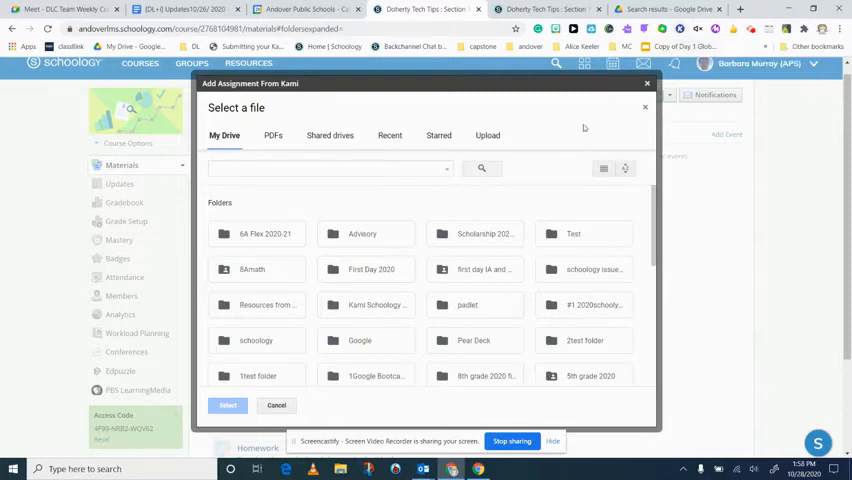
{"action": "mouse_move", "coordinate": [568, 140]}
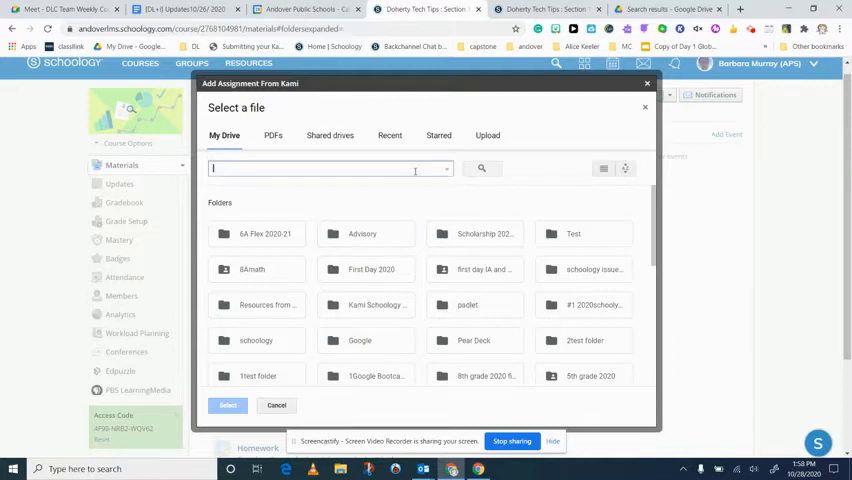
Search My Drive for 'adding and subtracting' and attach the Add and Subtract Integers Investigation PDF.
{"action": "type", "text": "adding and sub"}
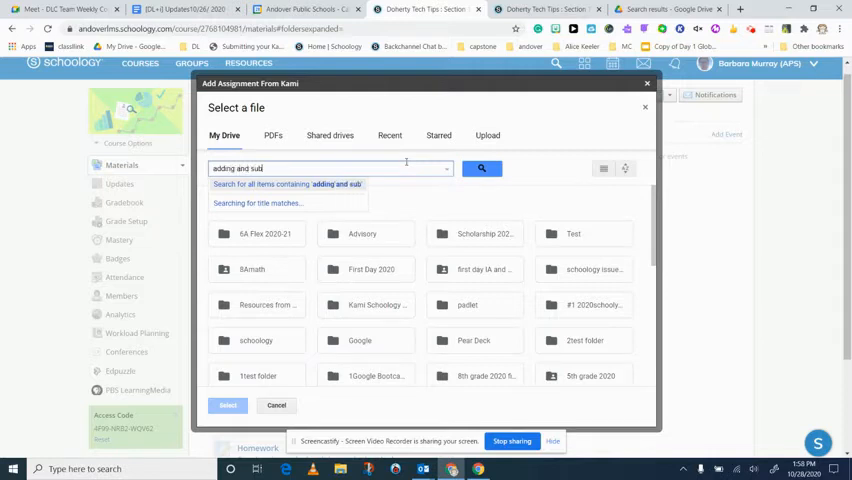
{"action": "type", "text": "tracting"}
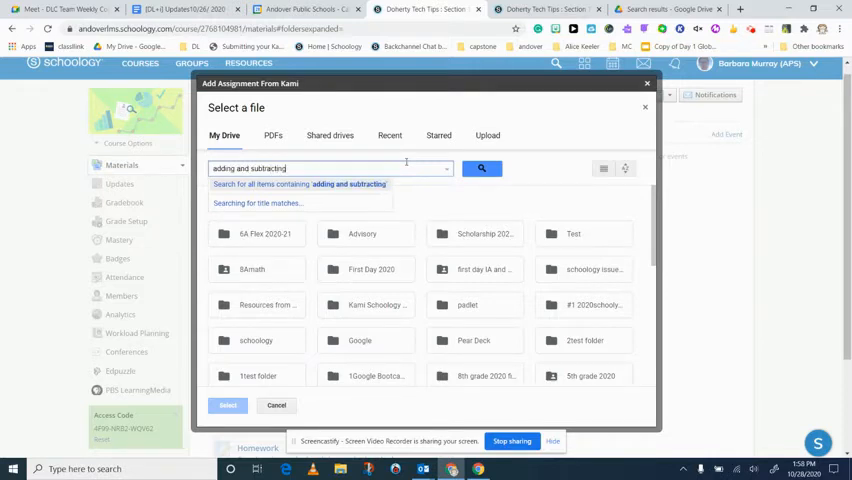
{"action": "left_click", "coordinate": [480, 168]}
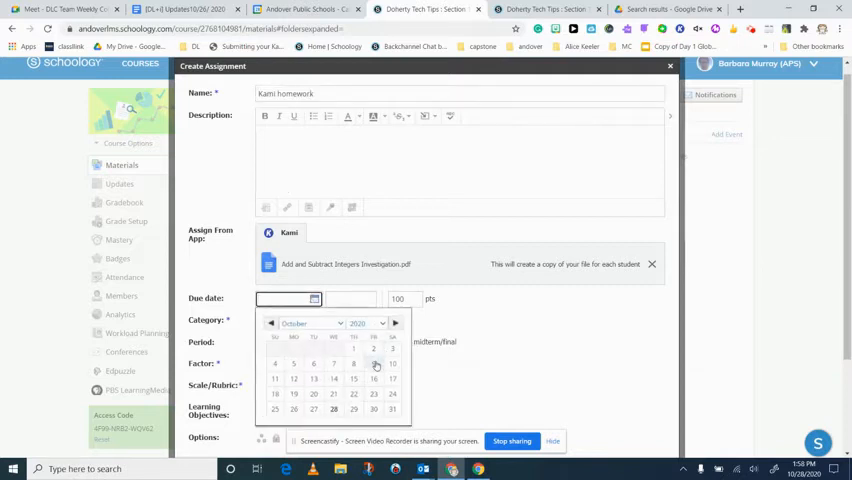
Set the due date to November 6, category Homework, and create the assignment.
{"action": "left_click", "coordinate": [394, 322]}
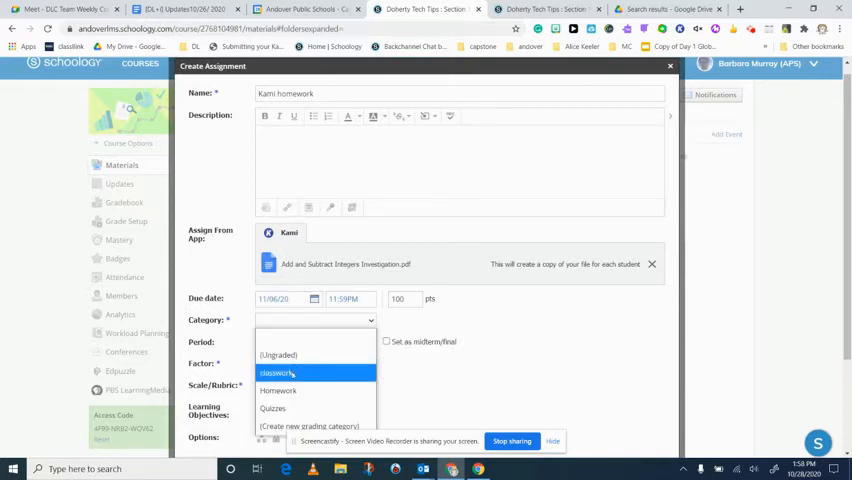
{"action": "left_click", "coordinate": [278, 390]}
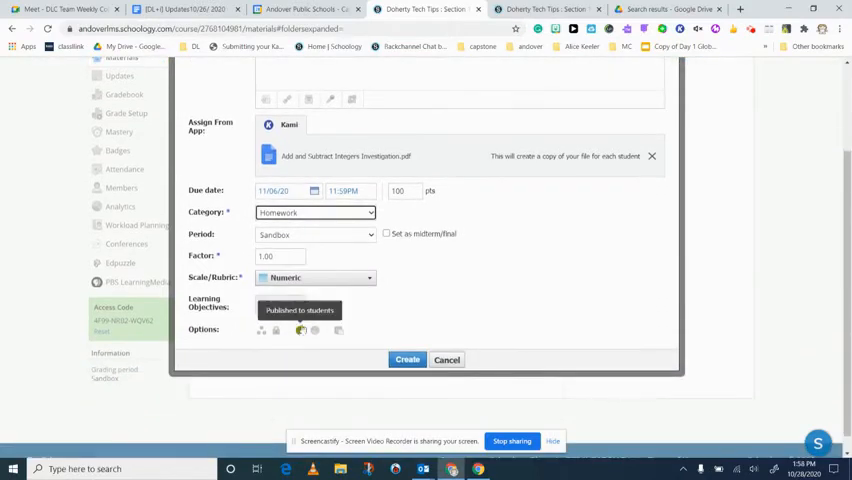
{"action": "left_click", "coordinate": [300, 310]}
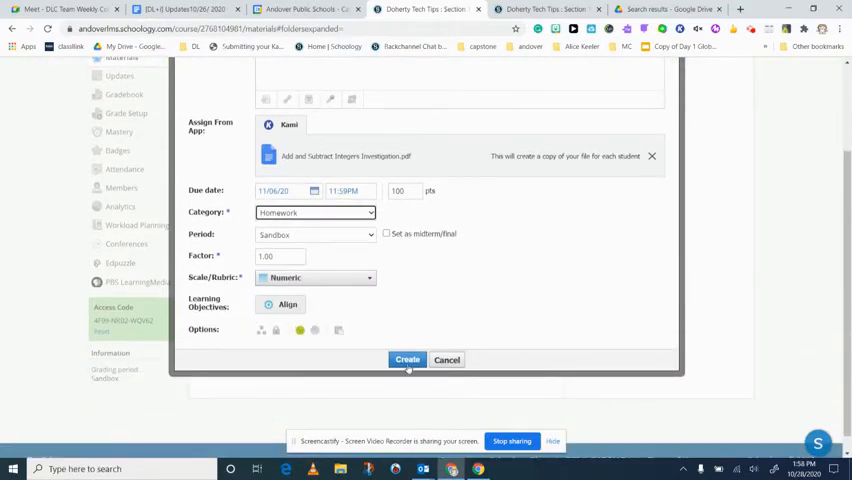
{"action": "left_click", "coordinate": [408, 360]}
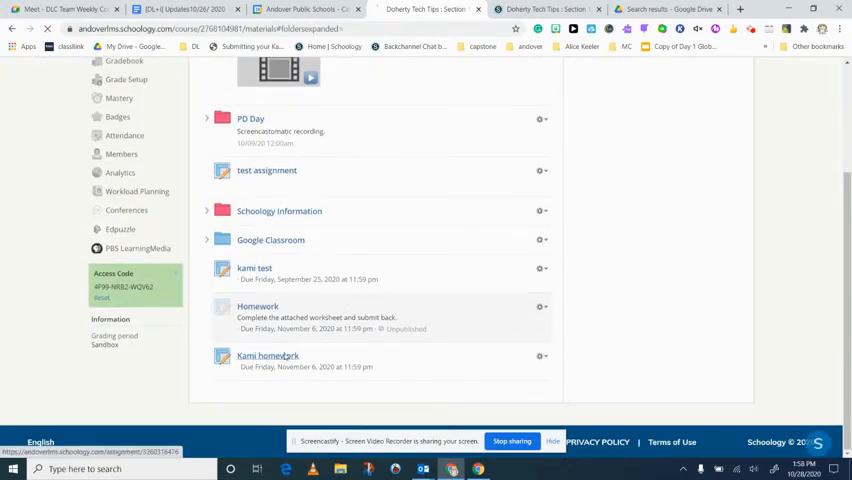
Open the Kami homework assignment page from the Materials list.
{"action": "left_click", "coordinate": [268, 356]}
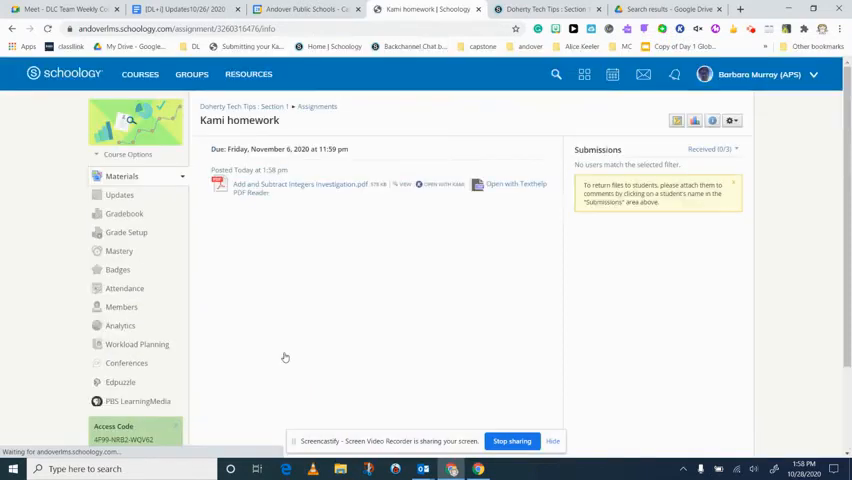
{"action": "mouse_move", "coordinate": [296, 184]}
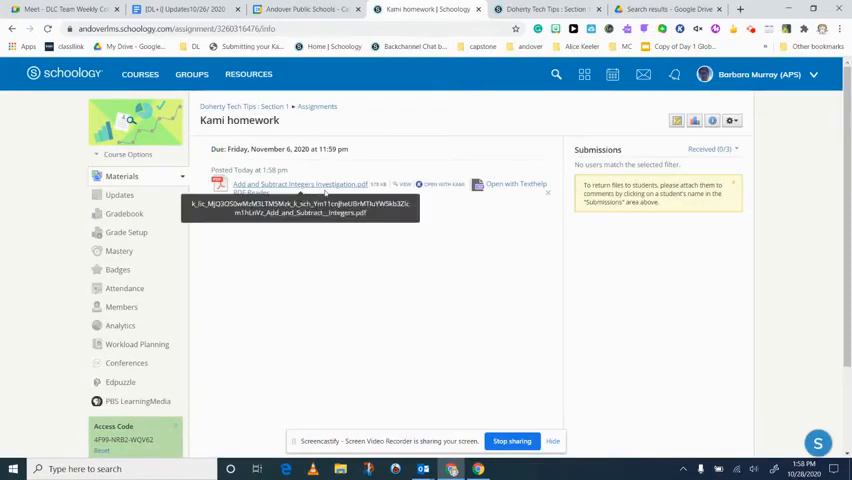
{"action": "mouse_move", "coordinate": [620, 220]}
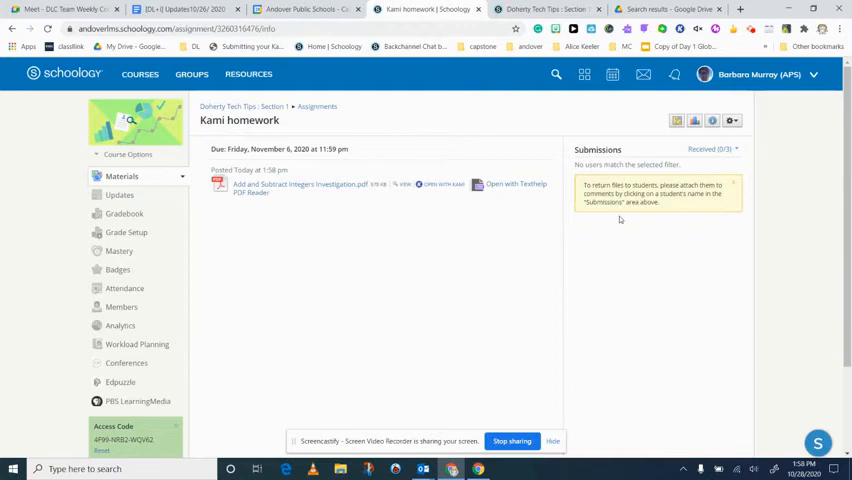
{"action": "mouse_move", "coordinate": [360, 198]}
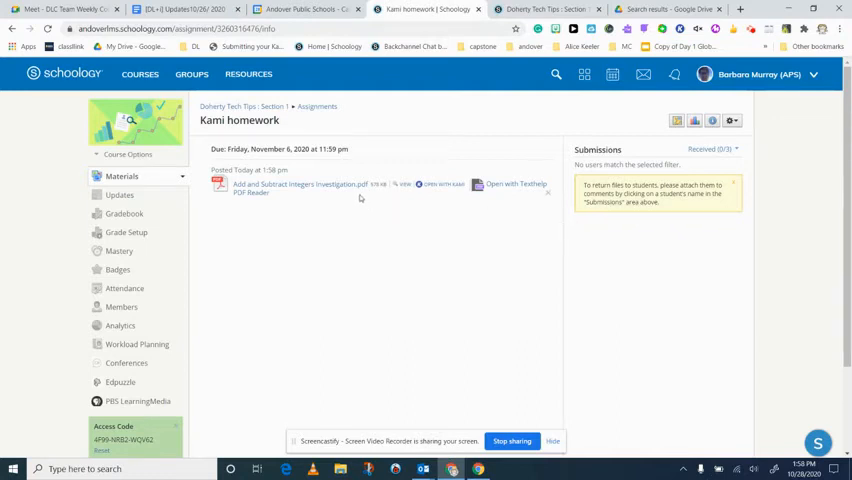
{"action": "mouse_move", "coordinate": [448, 192]}
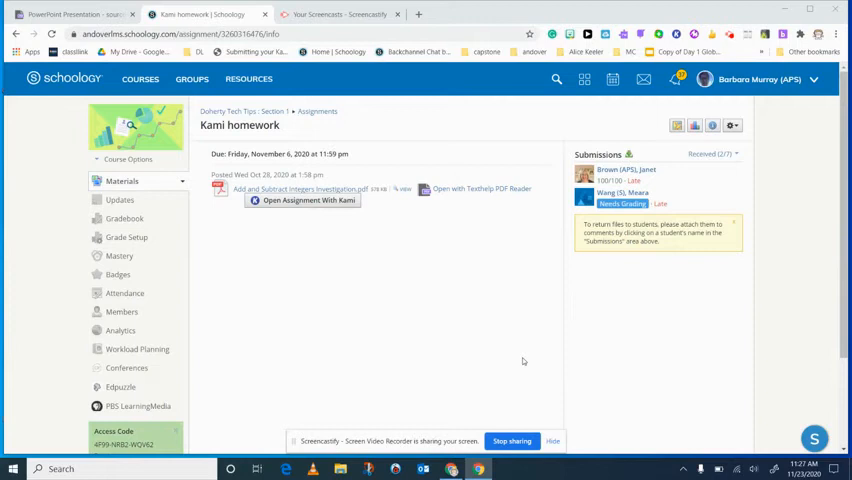
{"action": "mouse_move", "coordinate": [648, 332]}
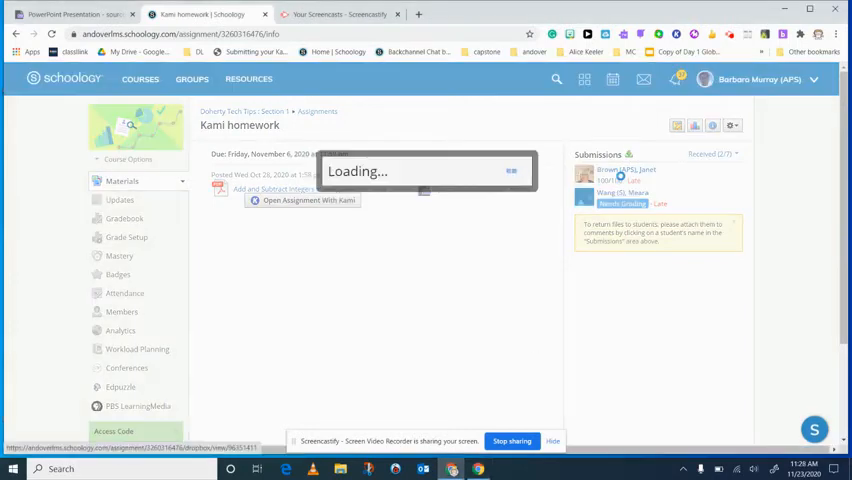
Load the first student's submission in Kami's grading view.
{"action": "left_click", "coordinate": [626, 172]}
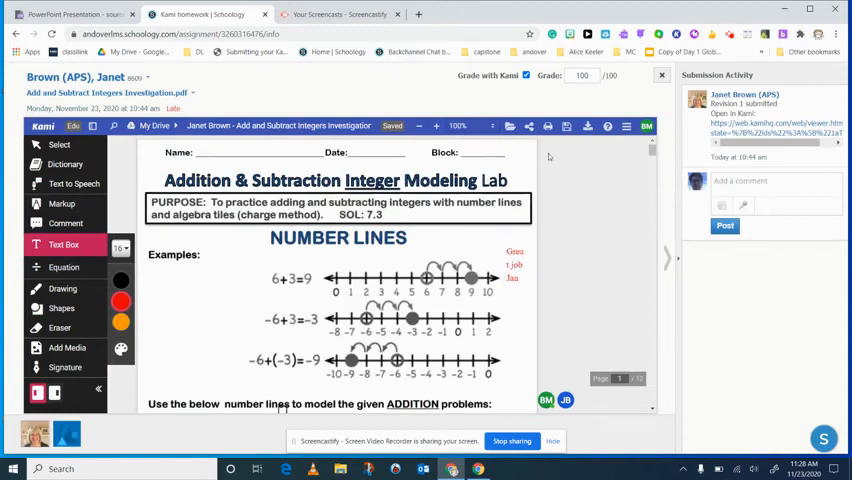
Grade the submission 100/100, submit it, and return to Doherty Tech Tips materials.
{"action": "left_click", "coordinate": [568, 126]}
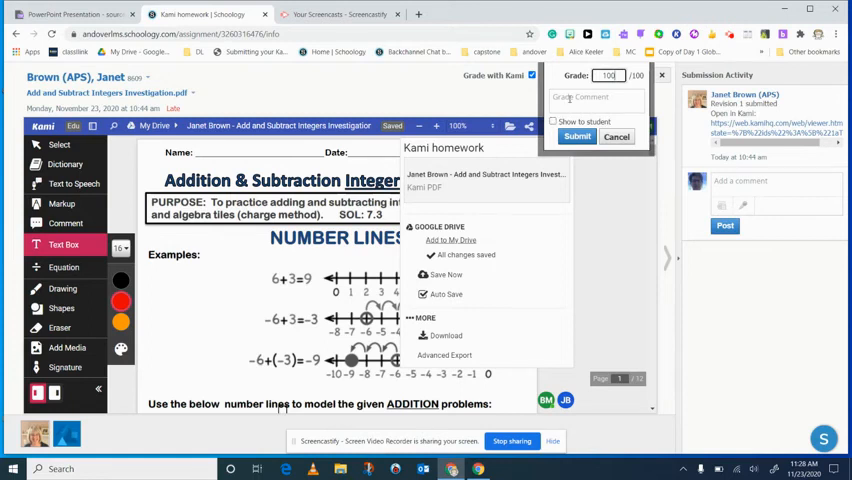
{"action": "left_click", "coordinate": [552, 120]}
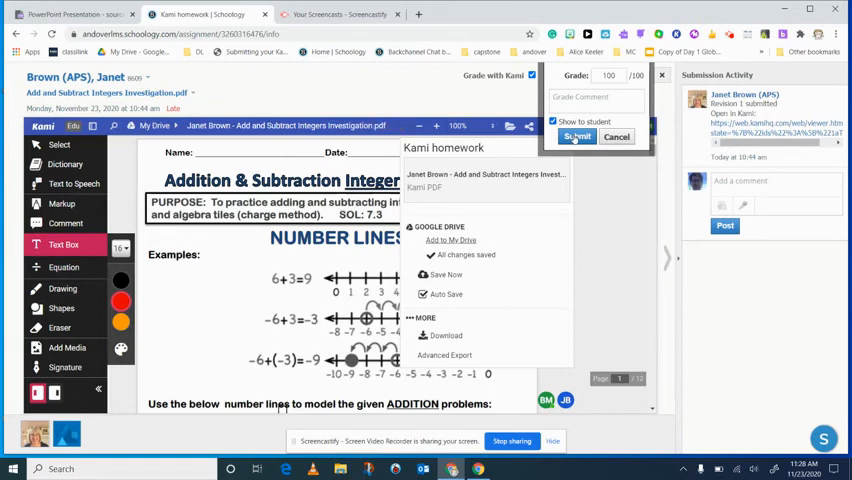
{"action": "left_click", "coordinate": [576, 136]}
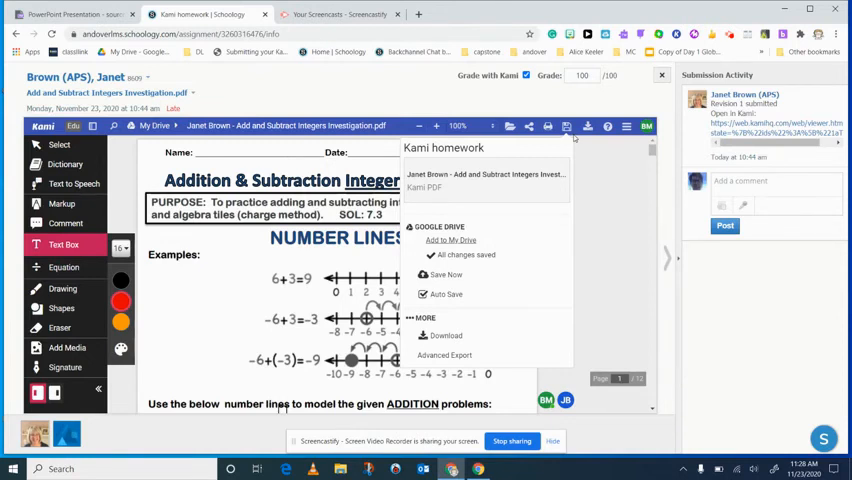
{"action": "mouse_move", "coordinate": [396, 44]}
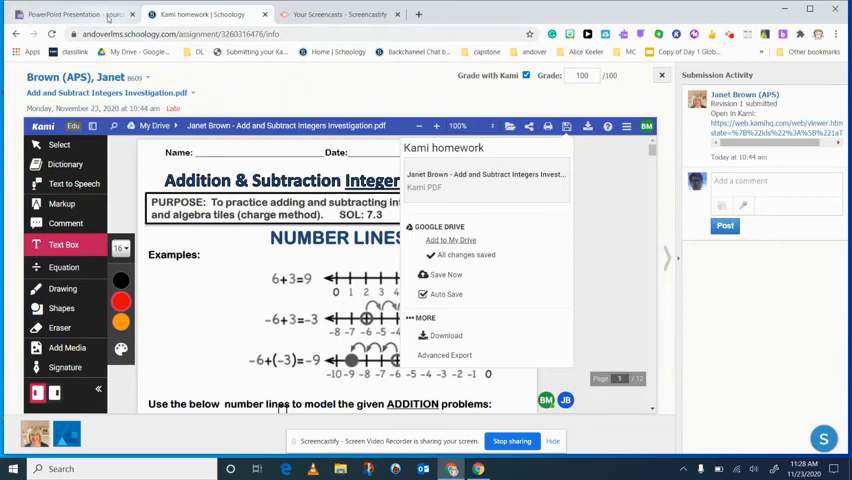
{"action": "left_click", "coordinate": [16, 32]}
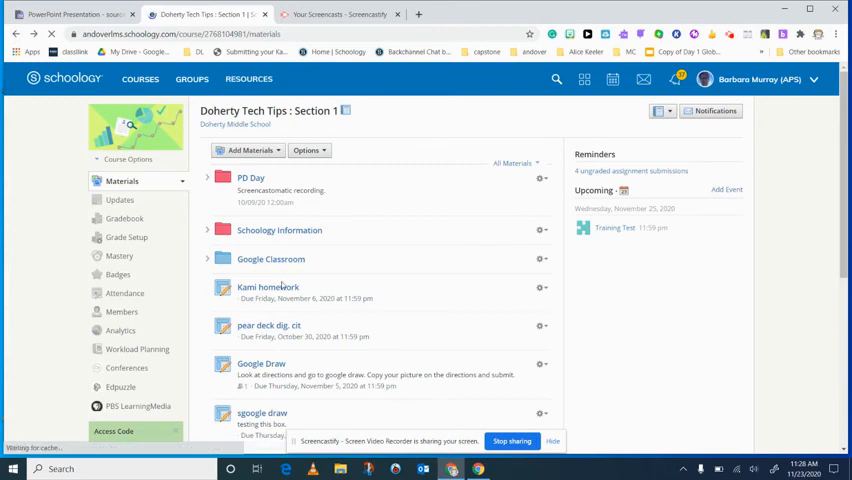
Reopen Kami homework and launch the attached worksheet with Open Assignment With Kami.
{"action": "left_click", "coordinate": [268, 288]}
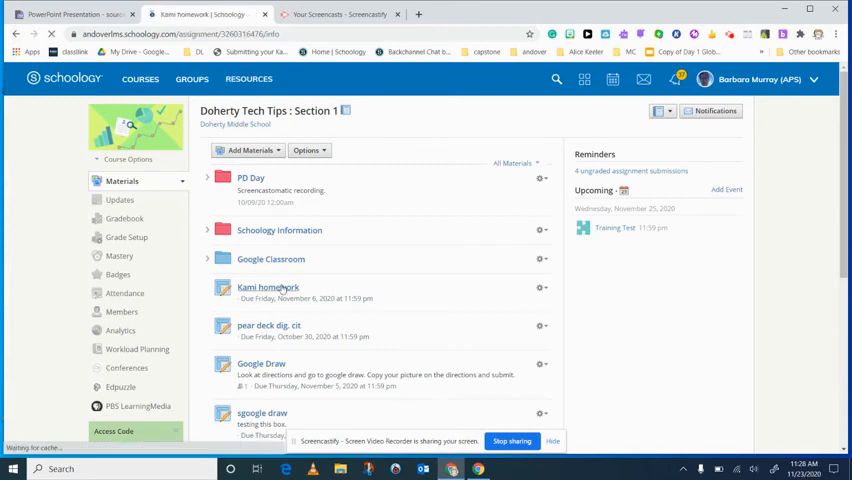
{"action": "left_click", "coordinate": [268, 288]}
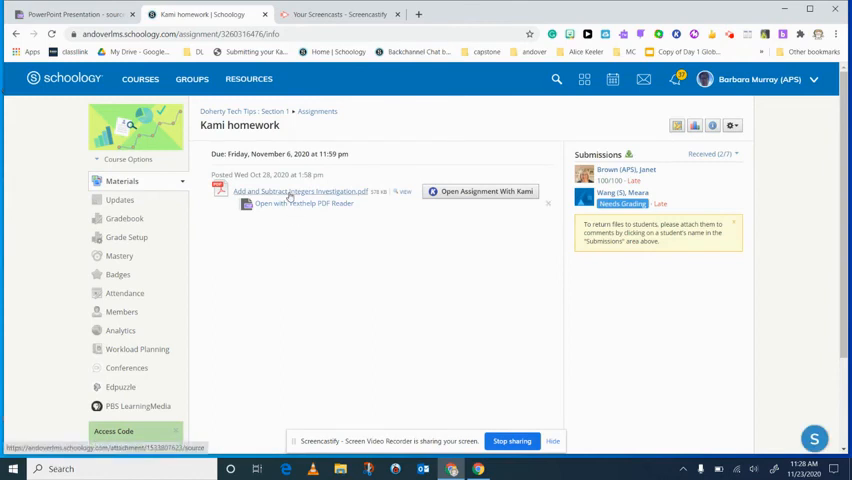
{"action": "left_click", "coordinate": [480, 192]}
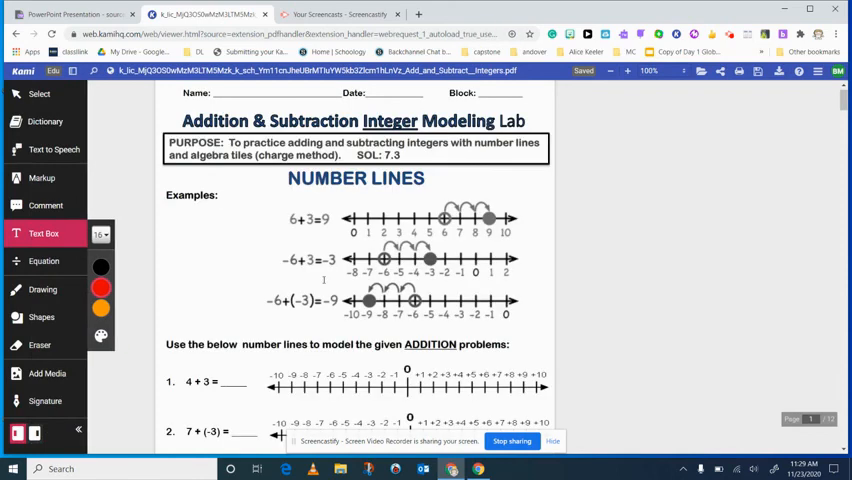
{"action": "mouse_move", "coordinate": [522, 196]}
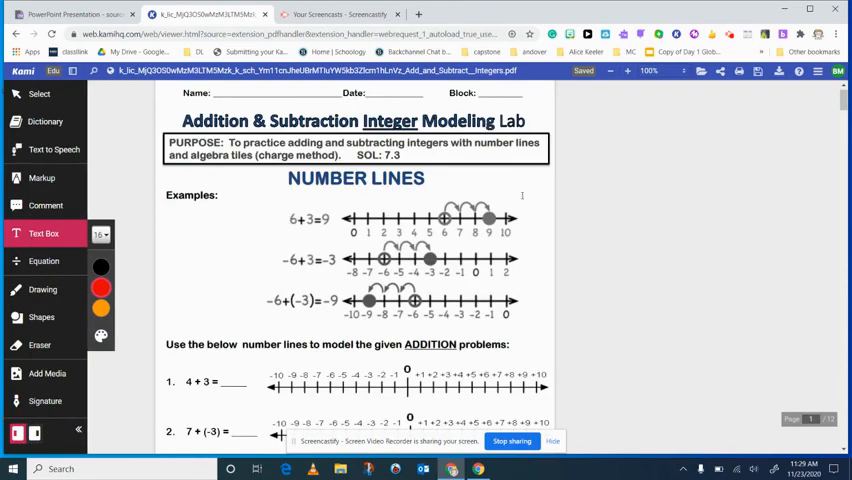
{"action": "mouse_move", "coordinate": [580, 280]}
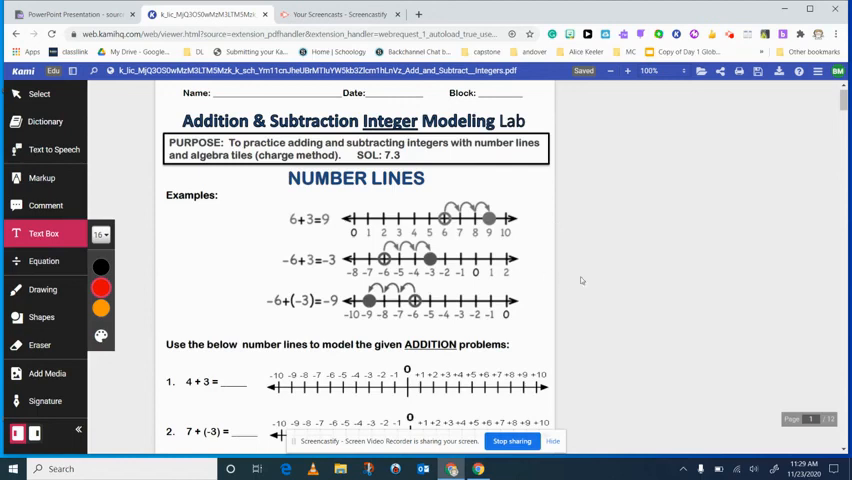